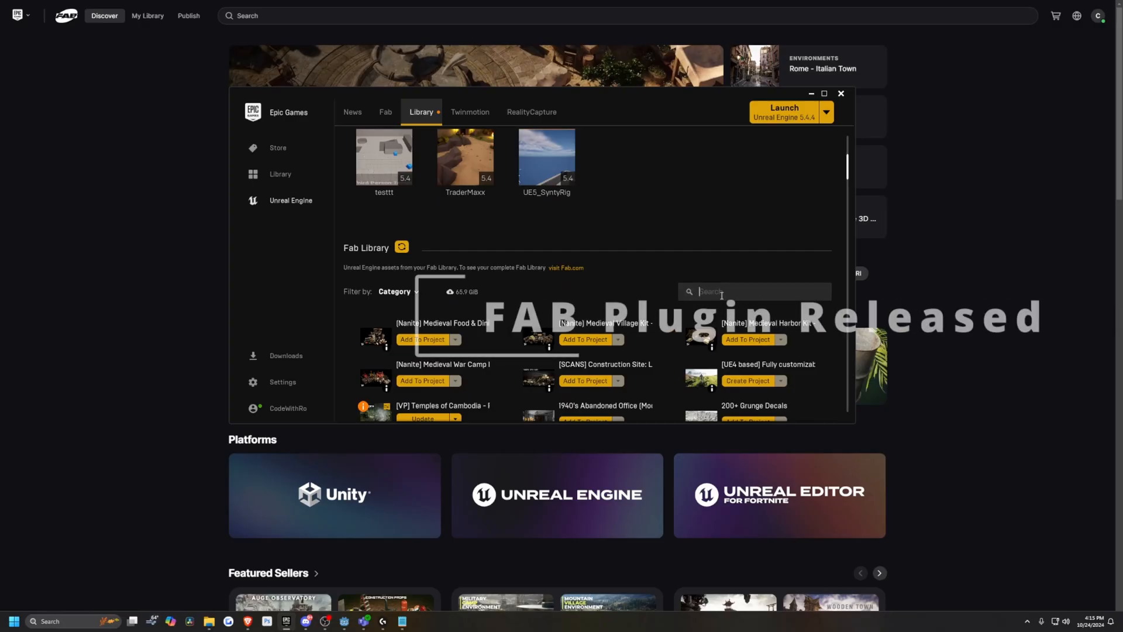
# Step: Find the Fab UE Plugin in the launcher library and install it to Unreal Engine 5.4
pyautogui.write('fab')
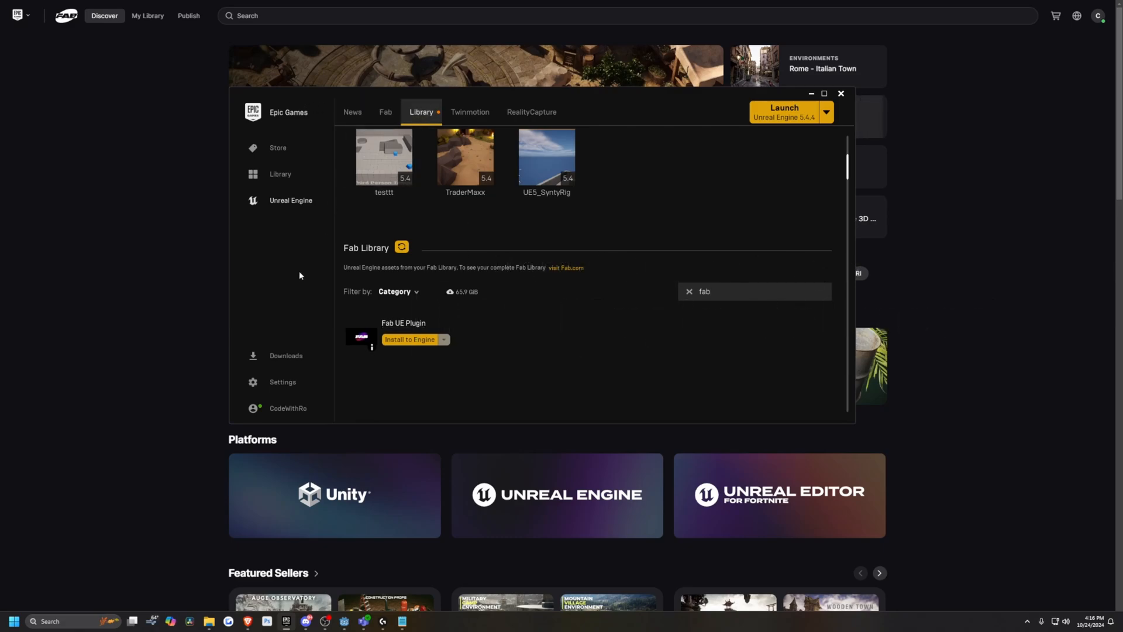
pyautogui.click(410, 339)
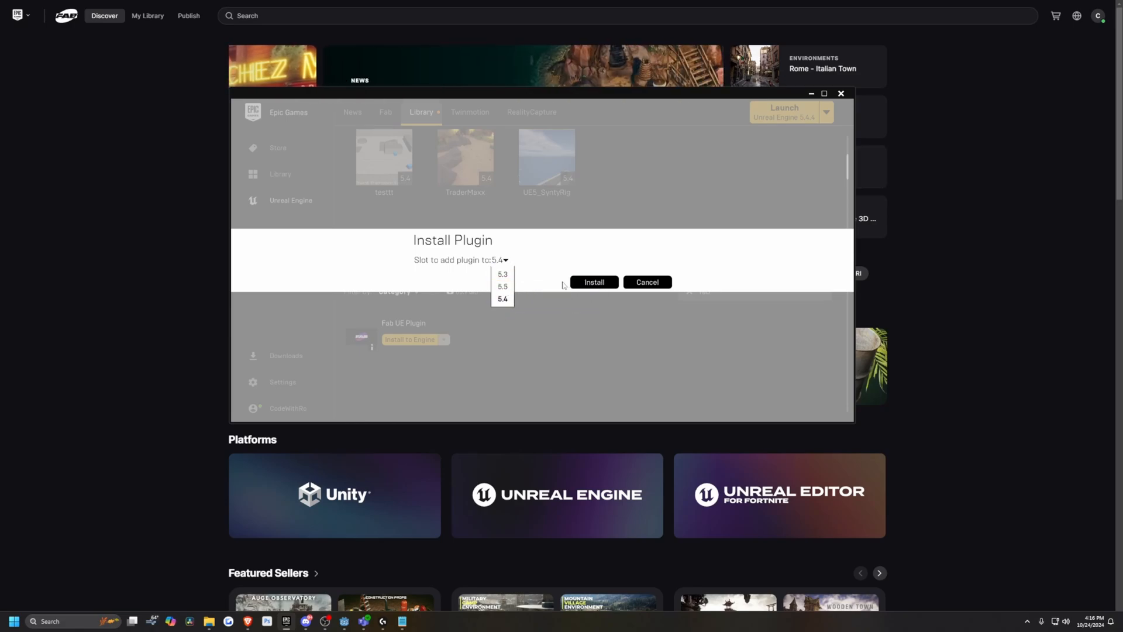
pyautogui.click(594, 282)
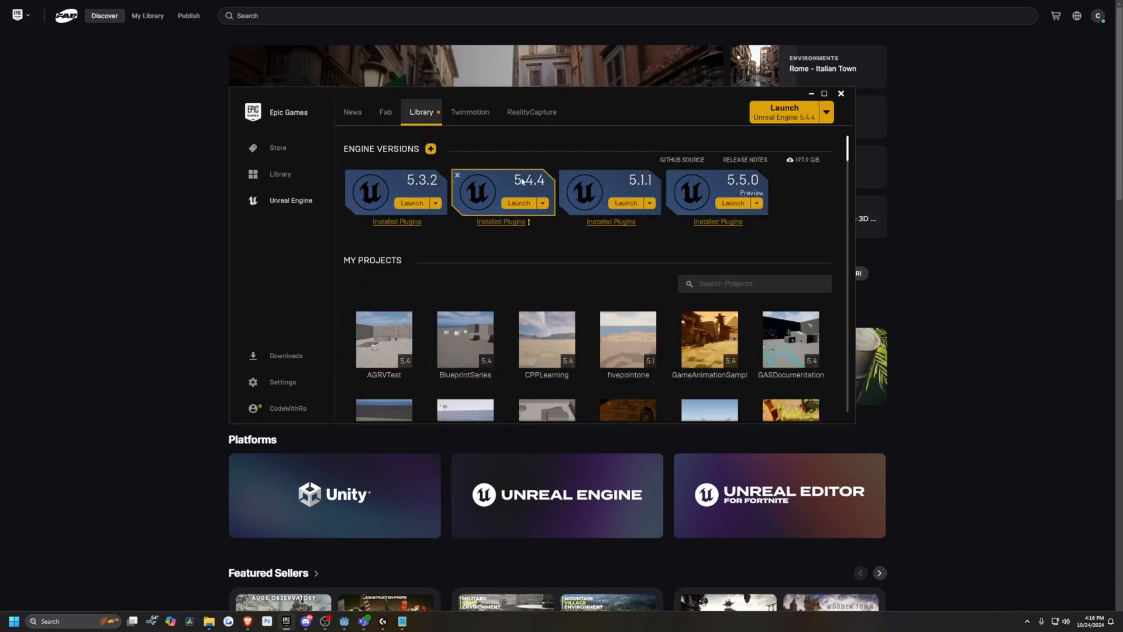
# Step: Confirm Fab is among 5.4.4's installed plugins and create Third Person project 'testset'
pyautogui.click(501, 222)
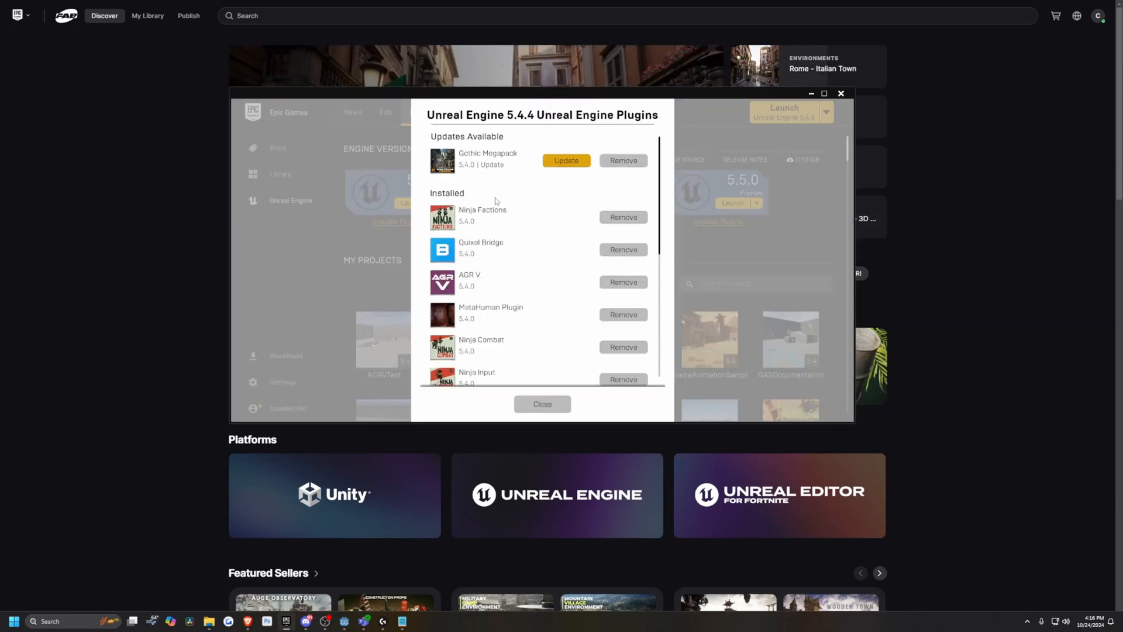
pyautogui.click(542, 404)
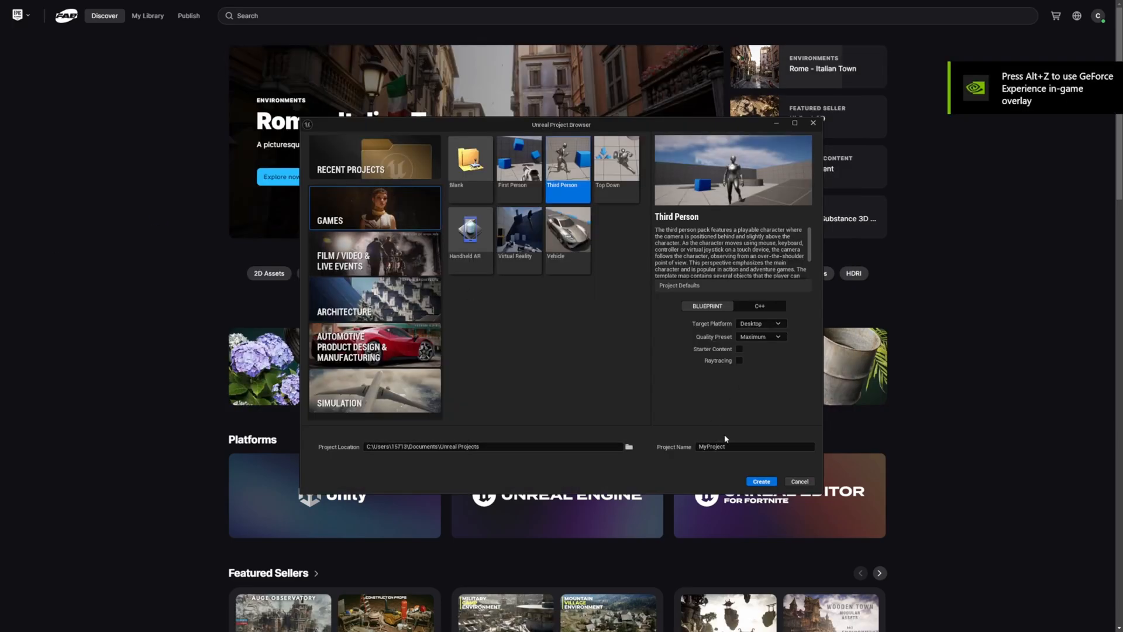
pyautogui.write('testset')
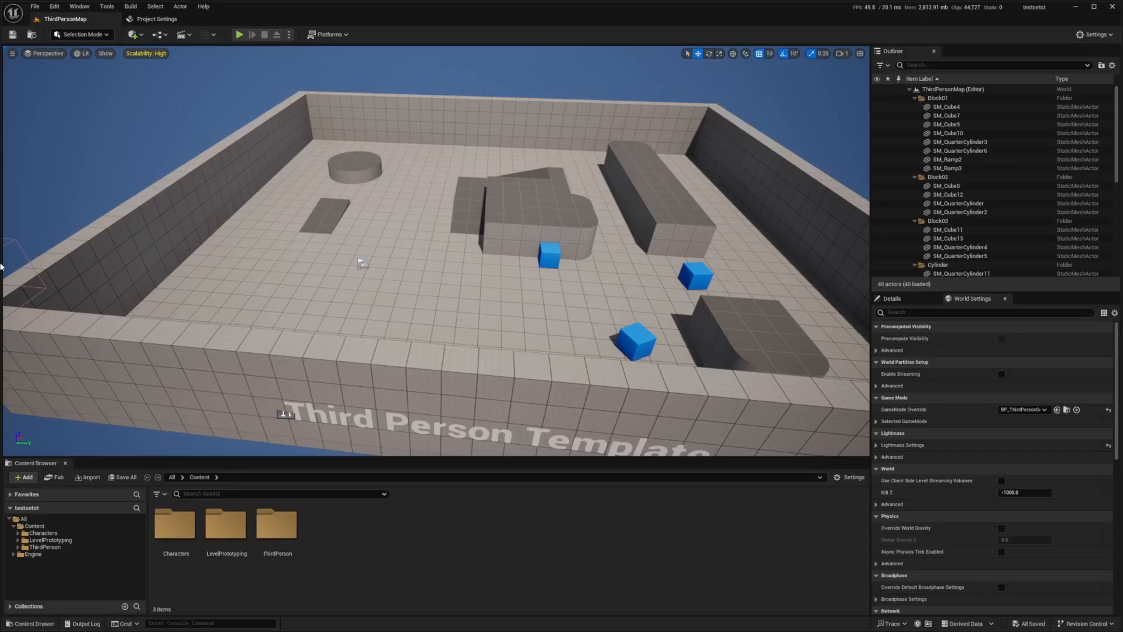
pyautogui.click(48, 6)
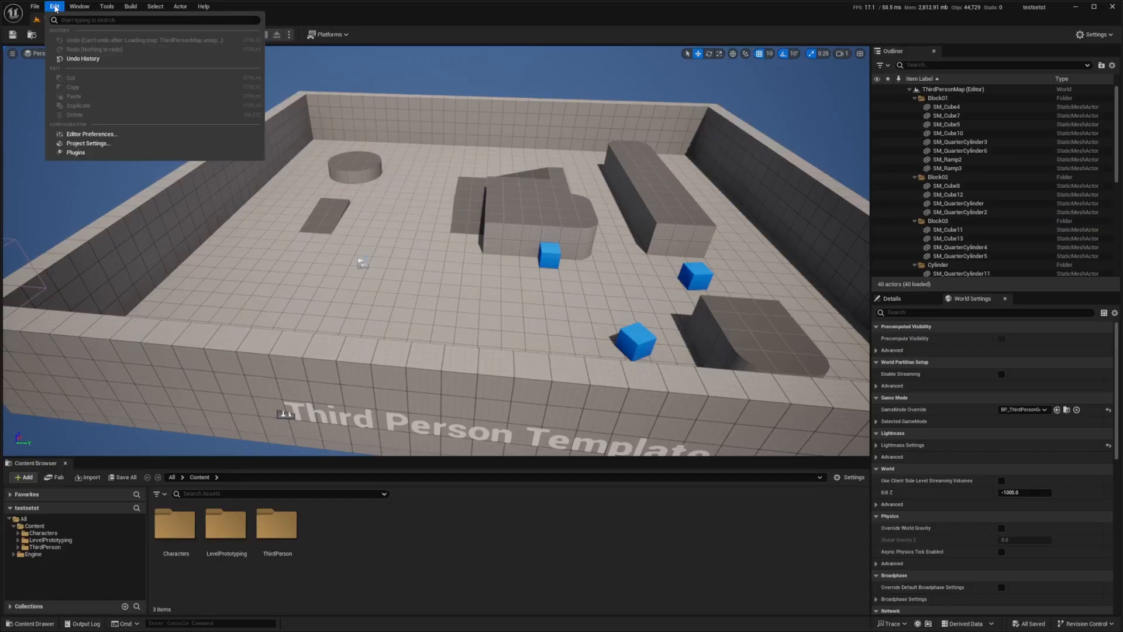
pyautogui.moveTo(85, 155)
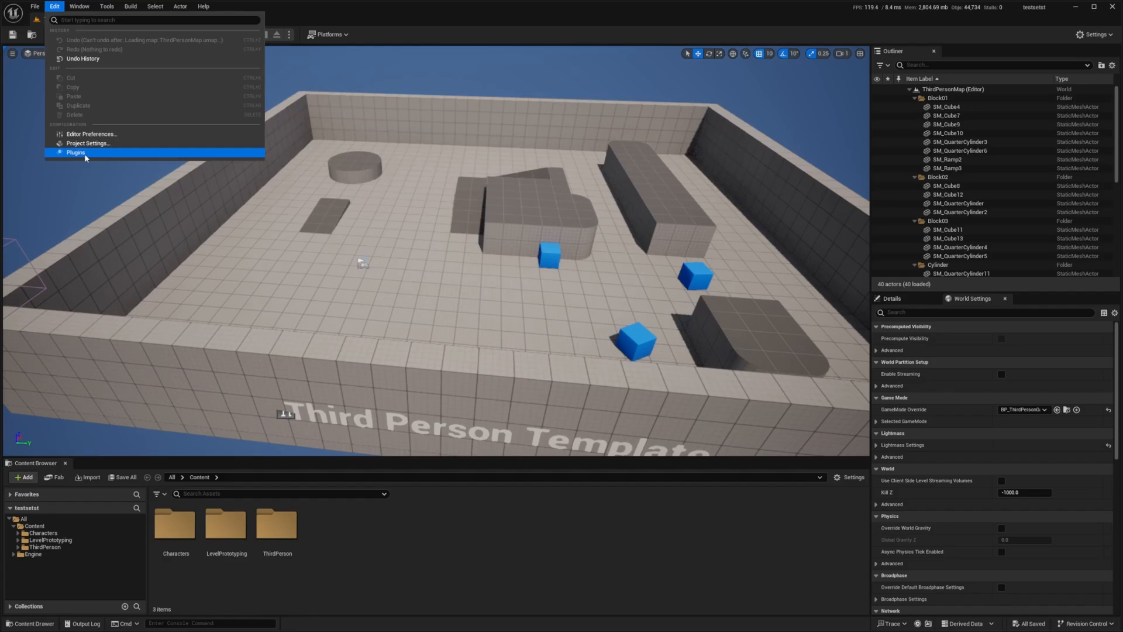
pyautogui.click(75, 152)
pyautogui.write('fab')
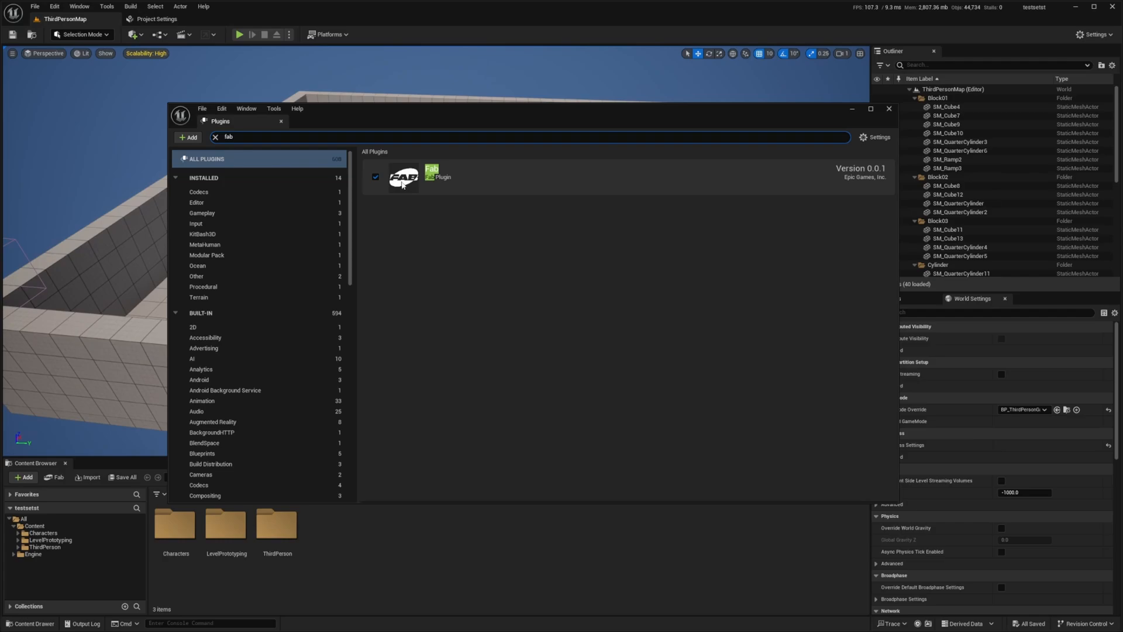
pyautogui.click(889, 109)
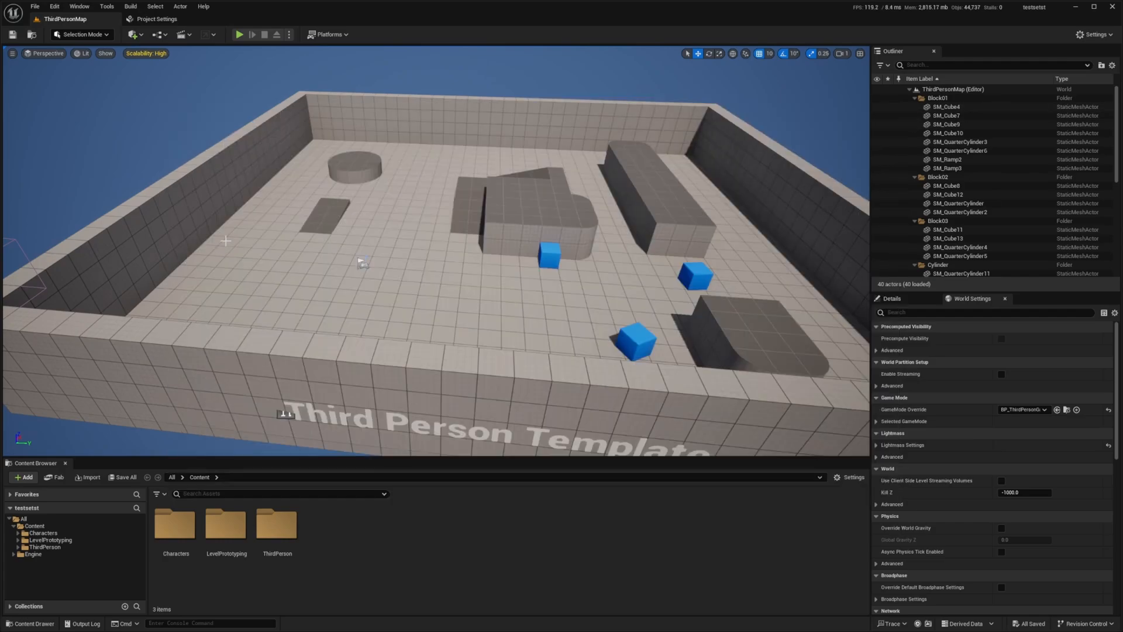
# Step: Open the editor's Window menu to locate the Fab entry
pyautogui.click(79, 7)
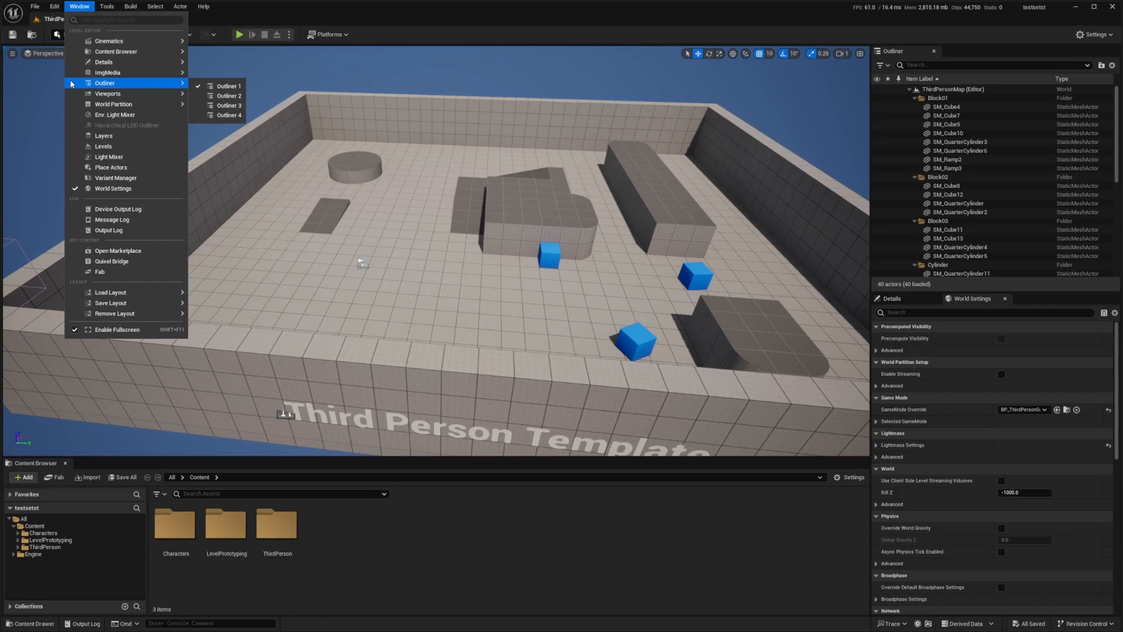
pyautogui.moveTo(99, 272)
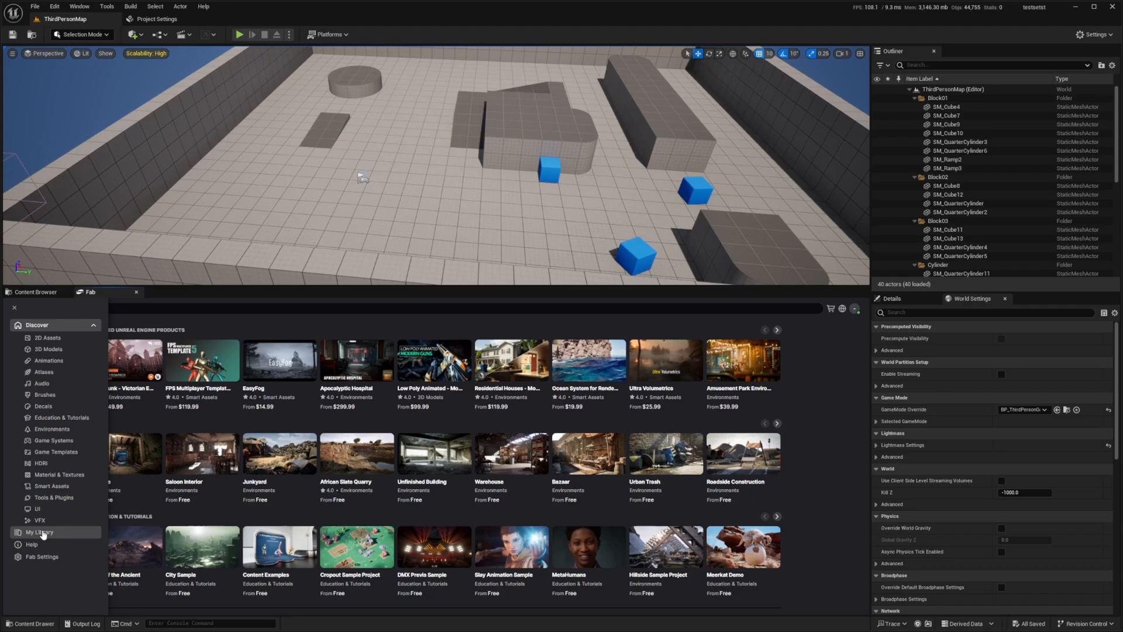
# Step: From Fab's My Library, open Gothic Knight and add it to the current project
pyautogui.click(35, 532)
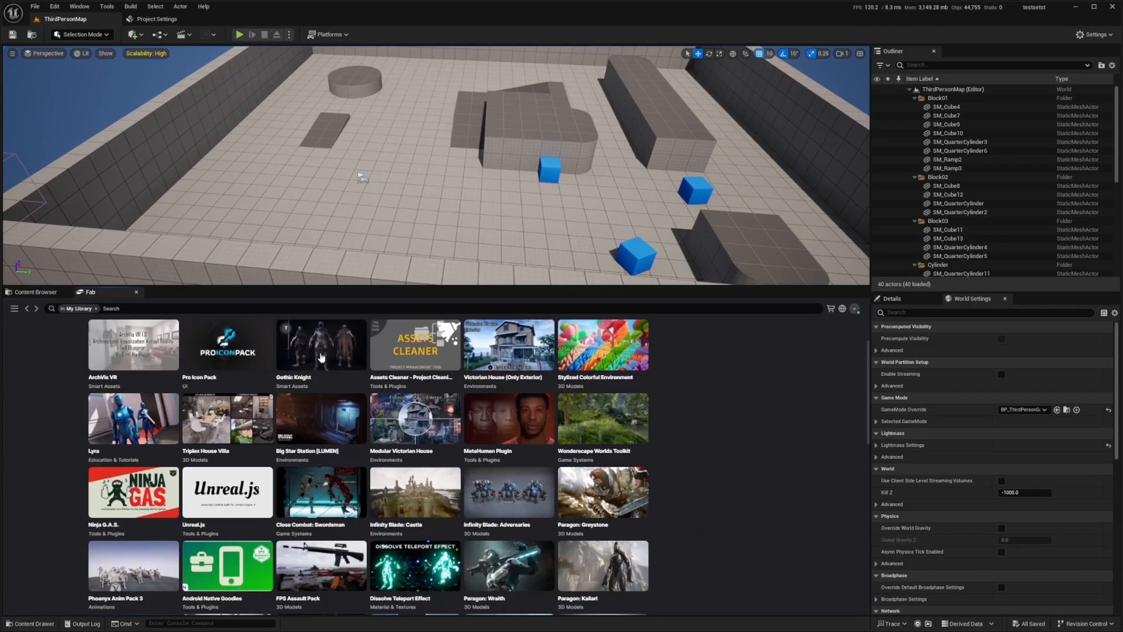
pyautogui.moveTo(356, 349)
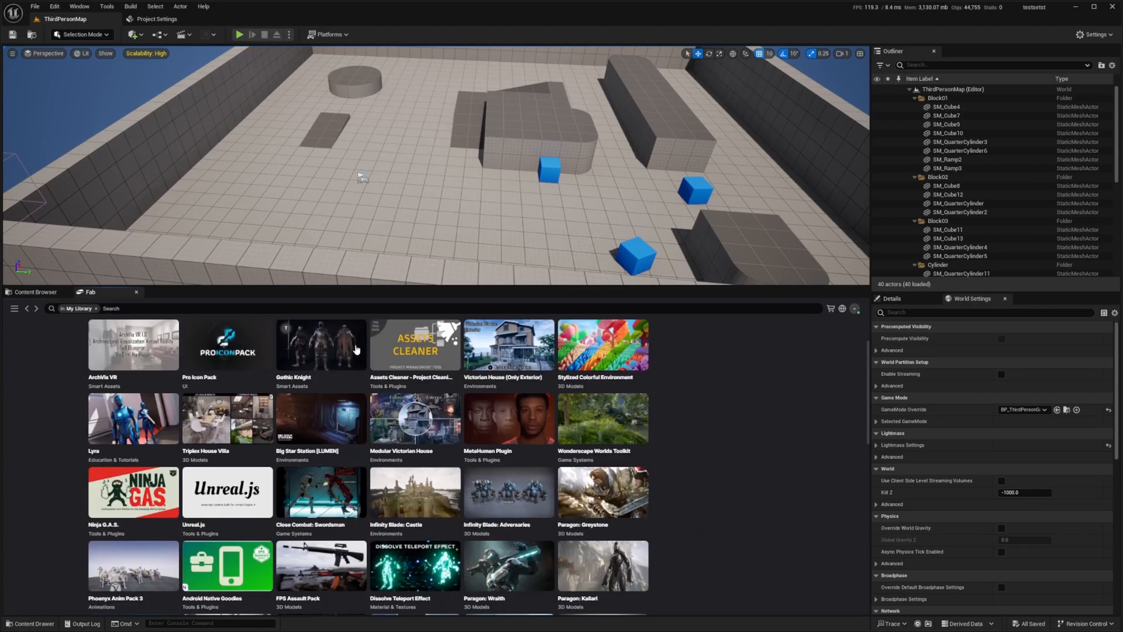
pyautogui.click(320, 345)
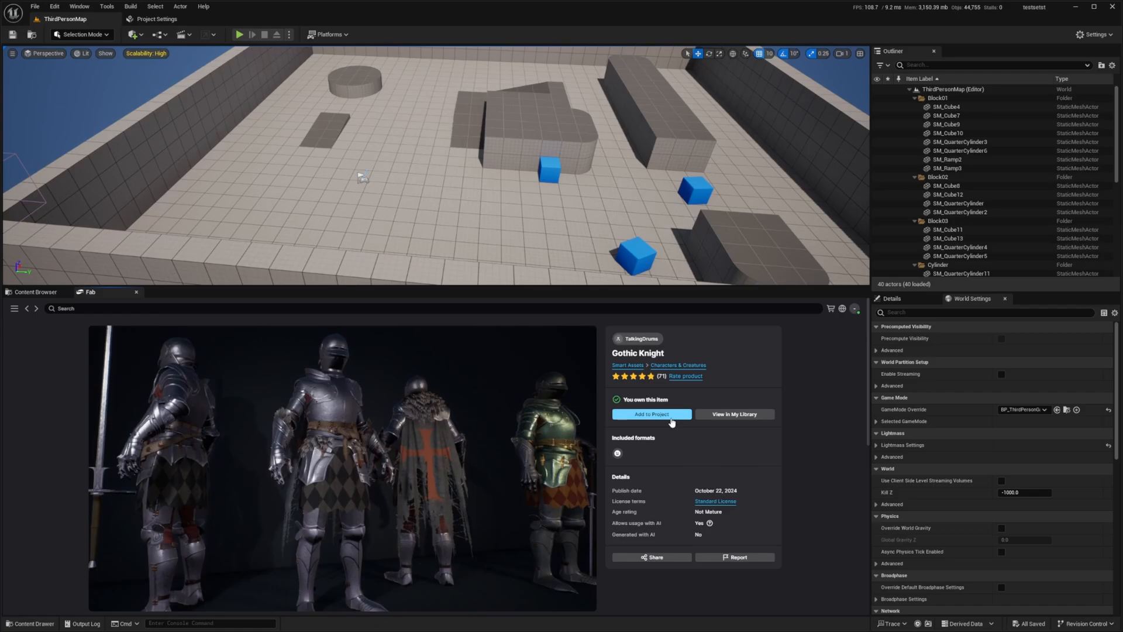
pyautogui.click(651, 414)
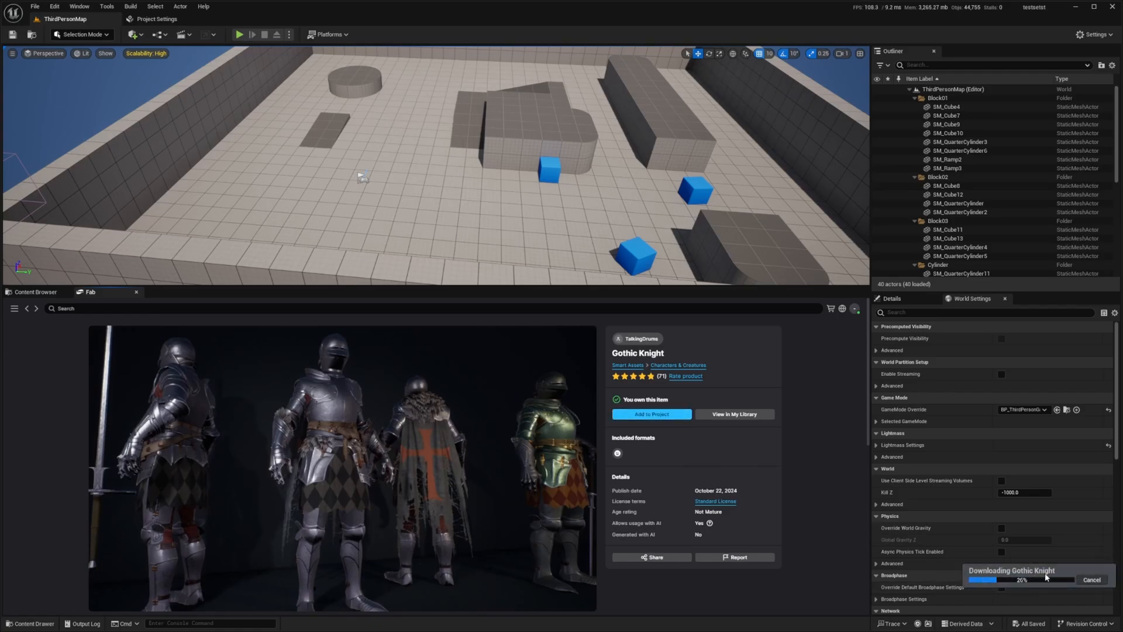
pyautogui.moveTo(651, 388)
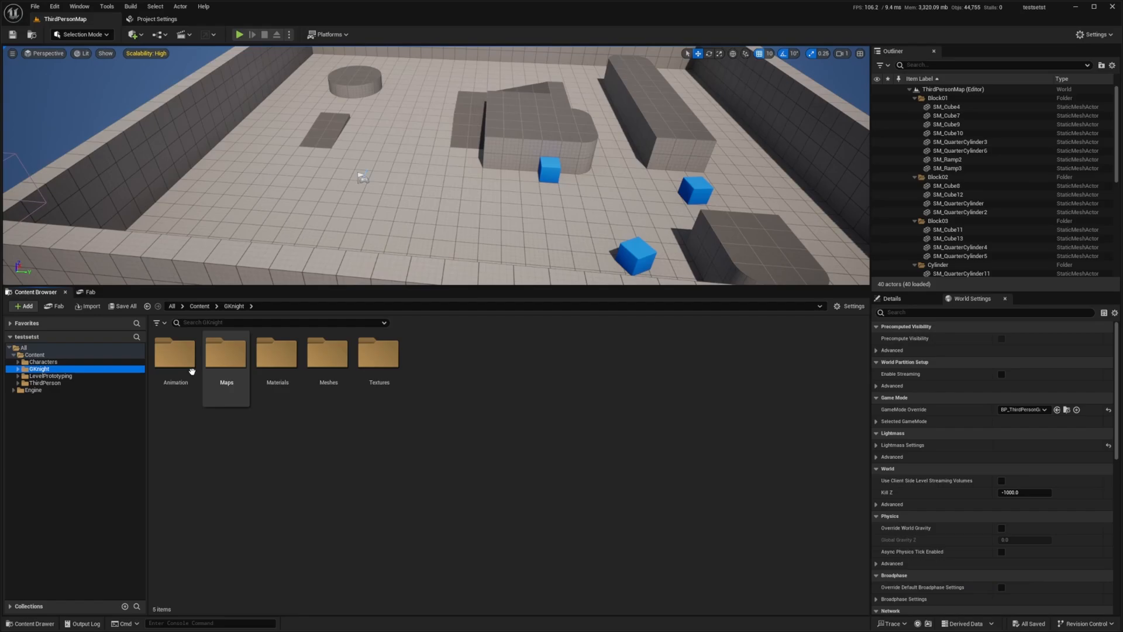
# Step: Open the Gothic Knight Maps folder and load the Showcase map
pyautogui.doubleClick(225, 356)
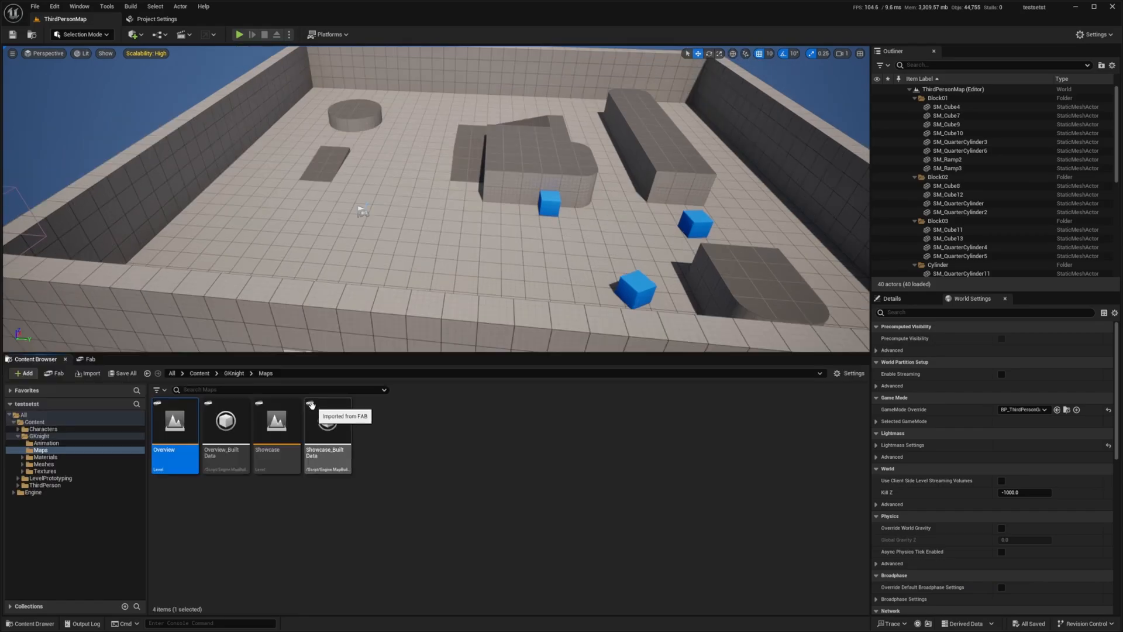
pyautogui.click(41, 457)
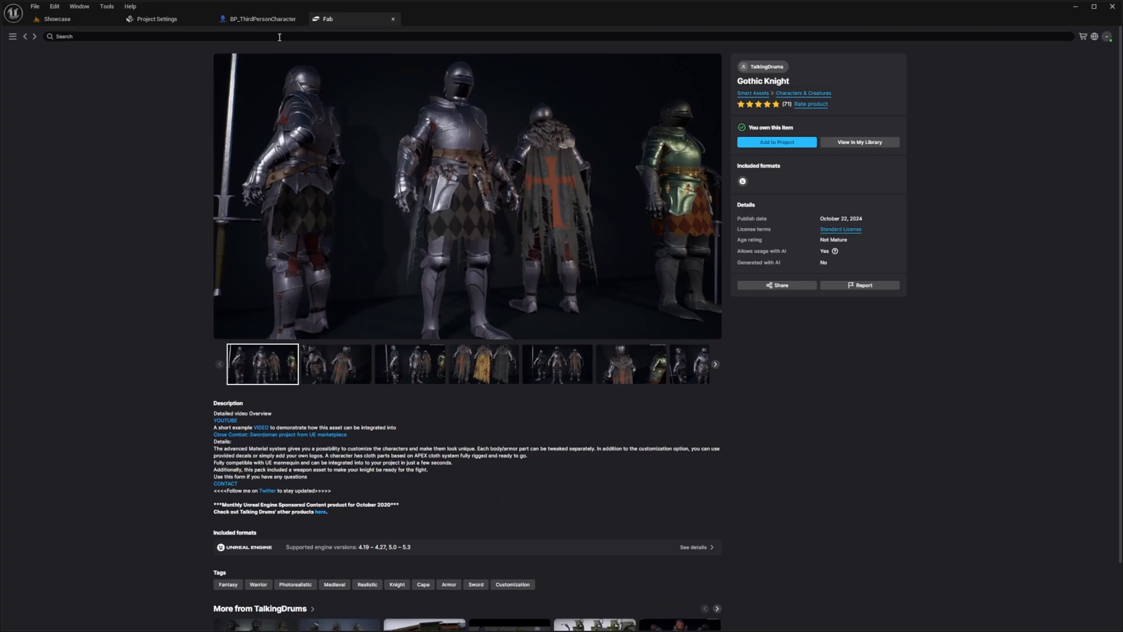
pyautogui.moveTo(254, 6)
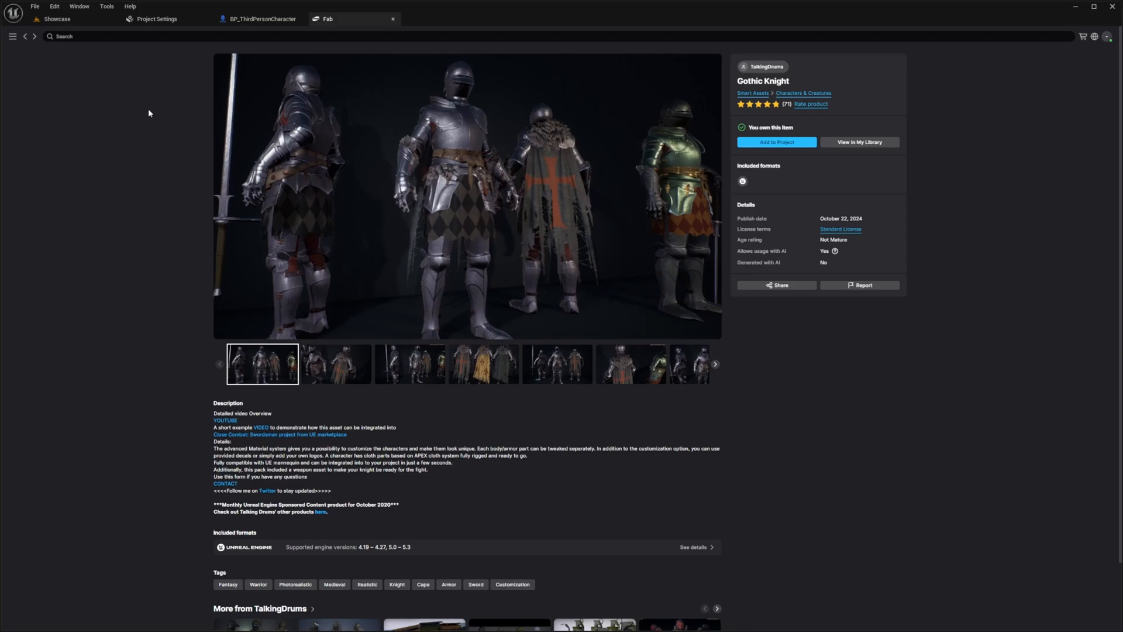
pyautogui.moveTo(252, 8)
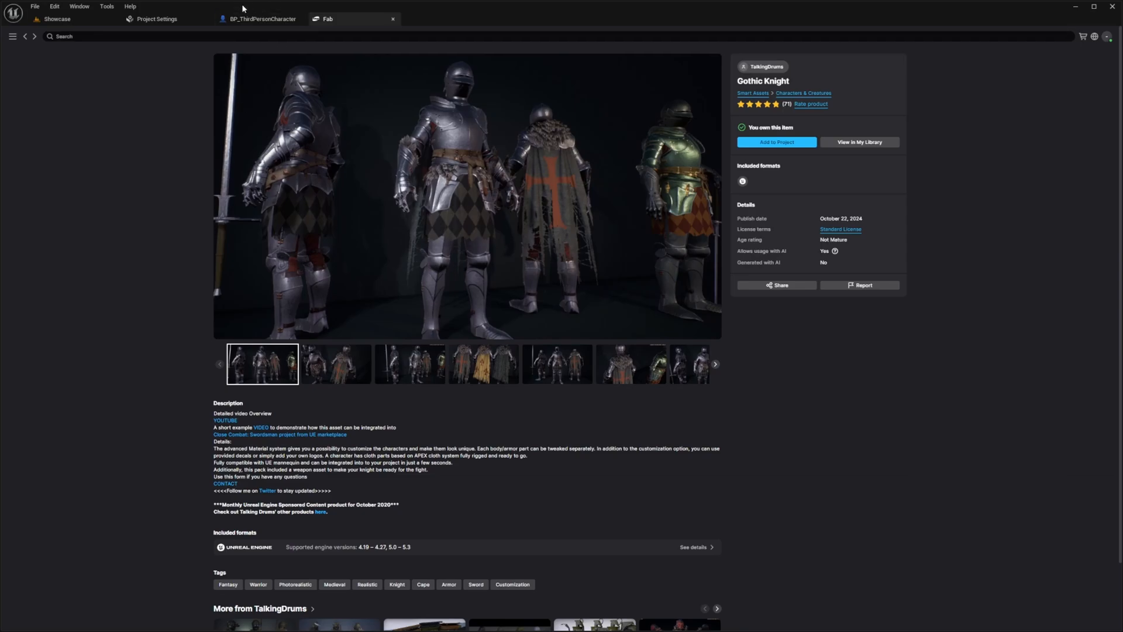
pyautogui.moveTo(243, 18)
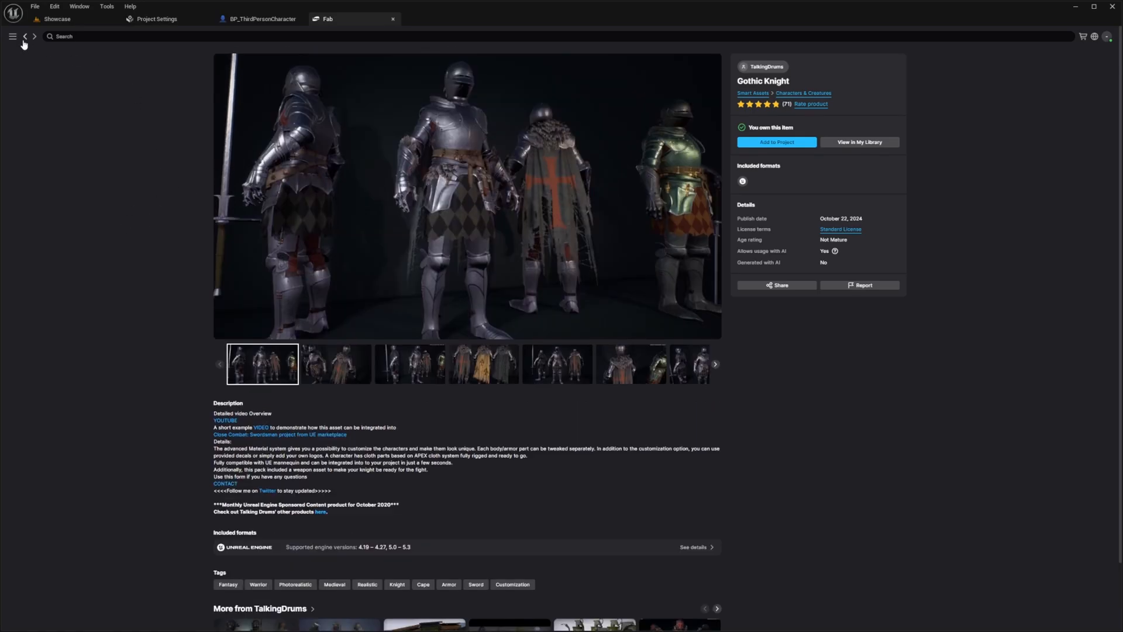
# Step: Browse Fab's library and free store listings, glance at the Showcase level, then return to Fab
pyautogui.click(24, 36)
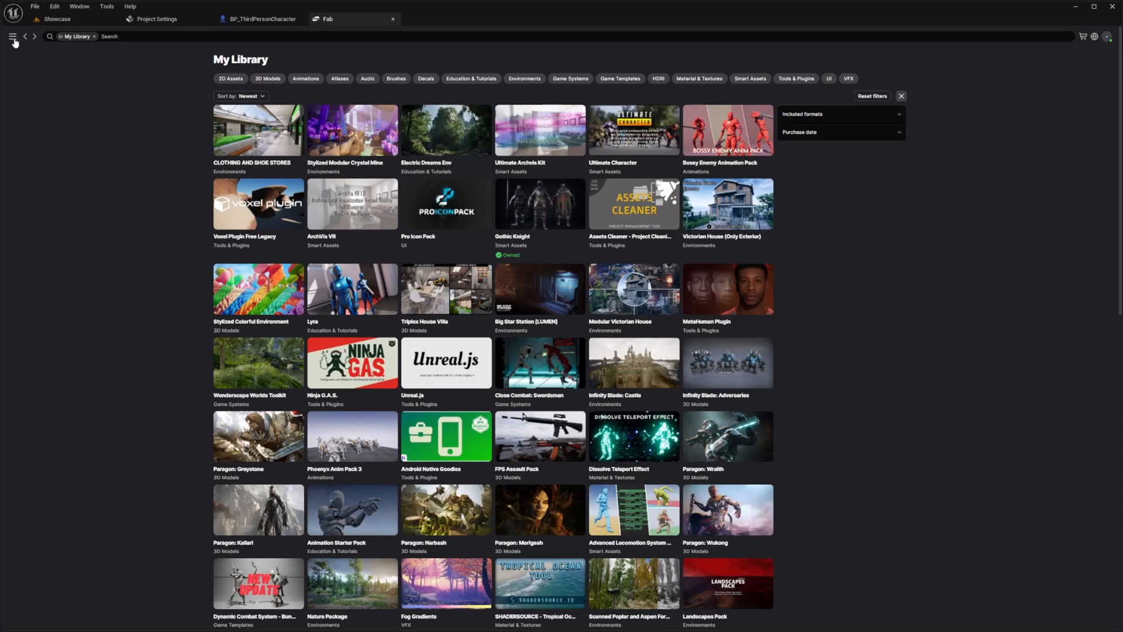
pyautogui.click(16, 37)
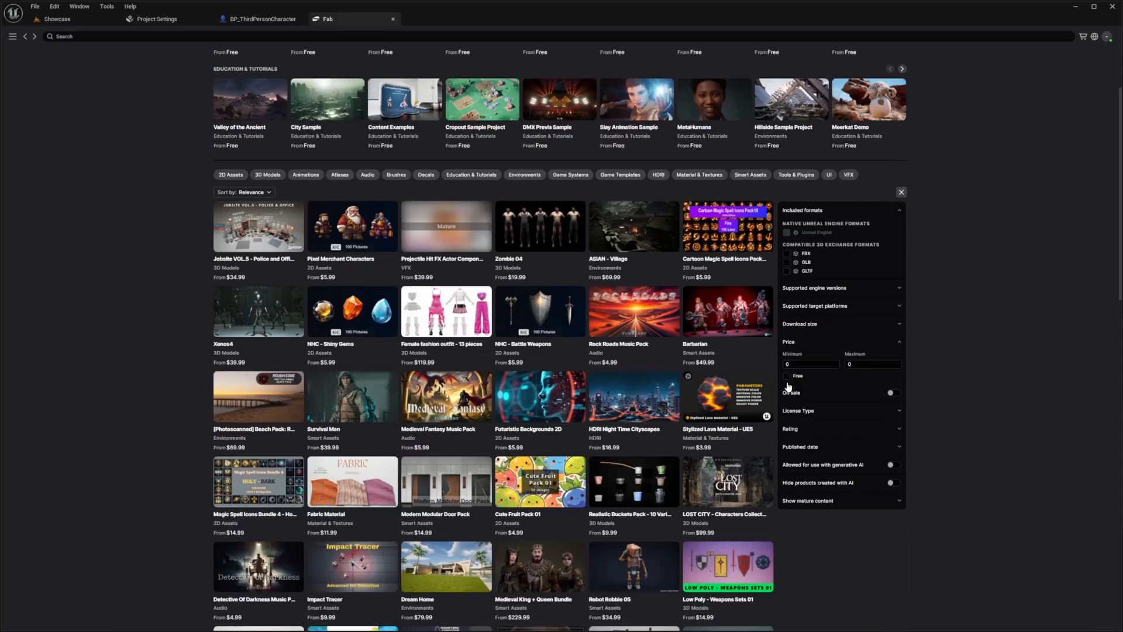
pyautogui.click(786, 375)
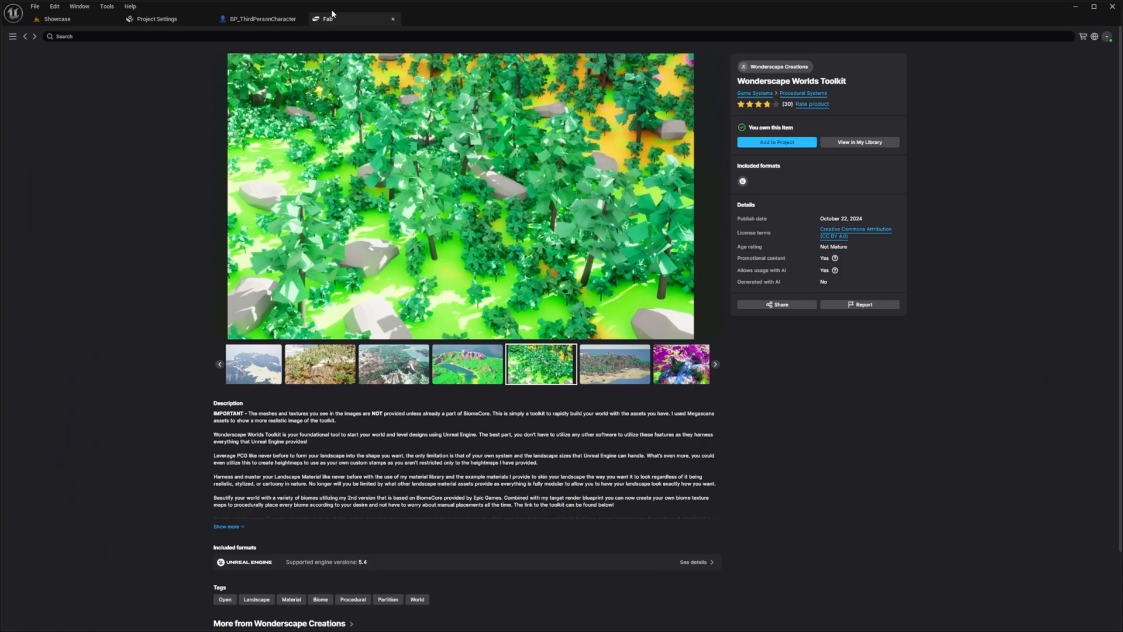
pyautogui.click(59, 19)
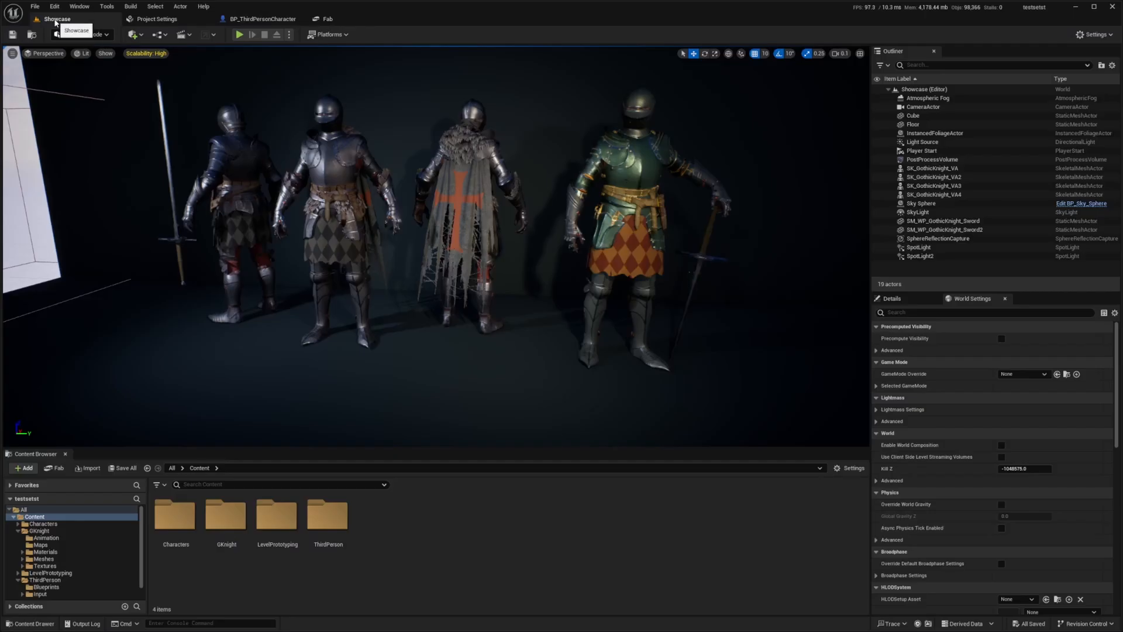
pyautogui.click(326, 19)
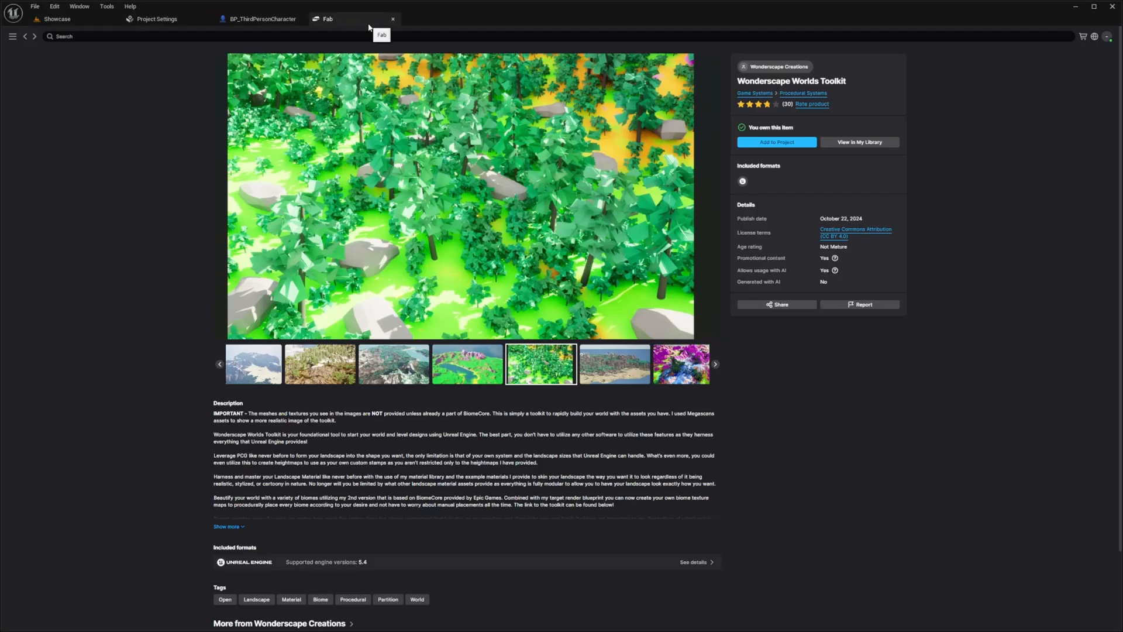